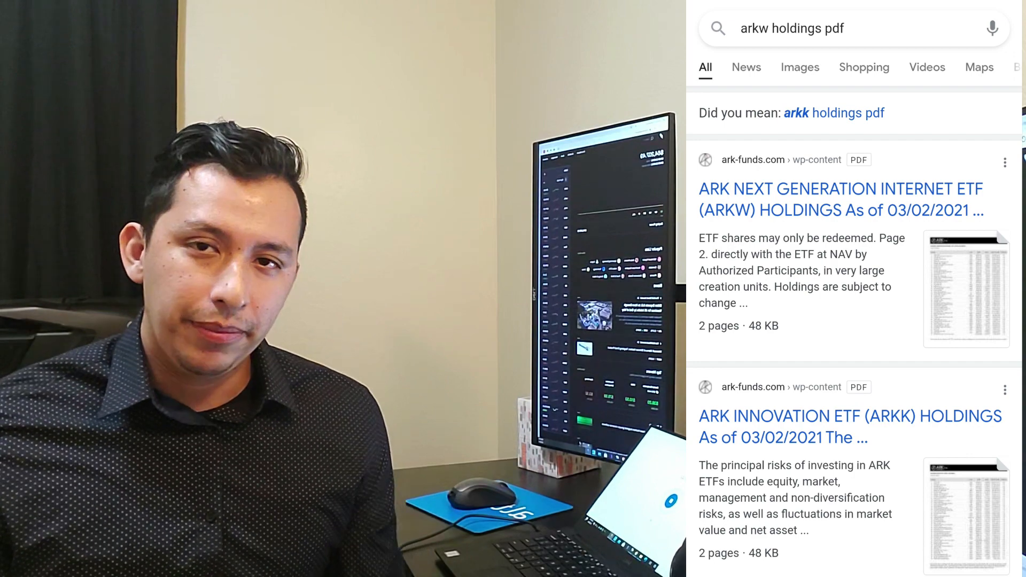
# Search 'arkk holdings pdf' and open the ARK Innovation ETF (ARKK) holdings PDF result.
pyautogui.click(818, 28)
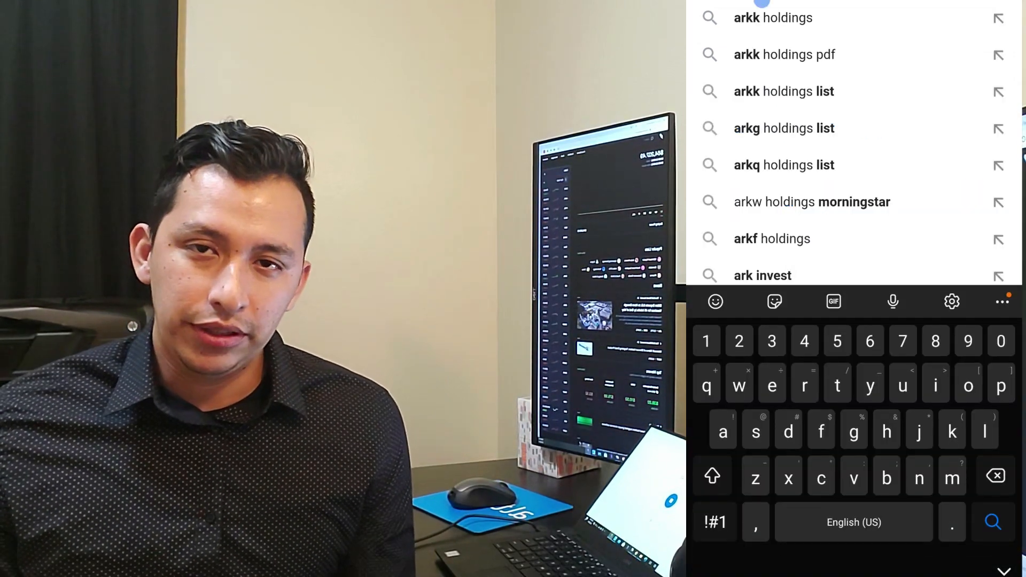
pyautogui.click(783, 55)
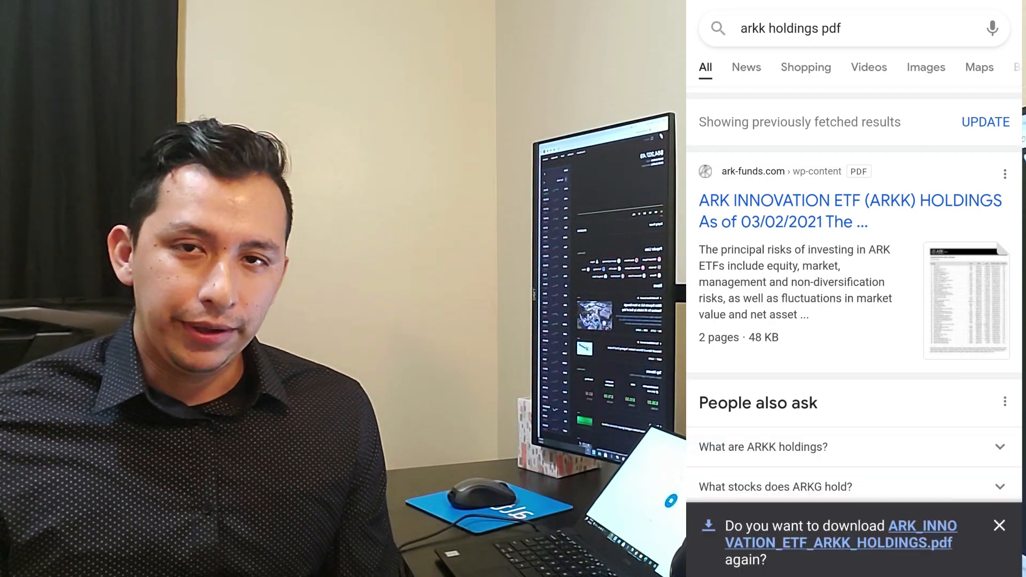
pyautogui.click(850, 211)
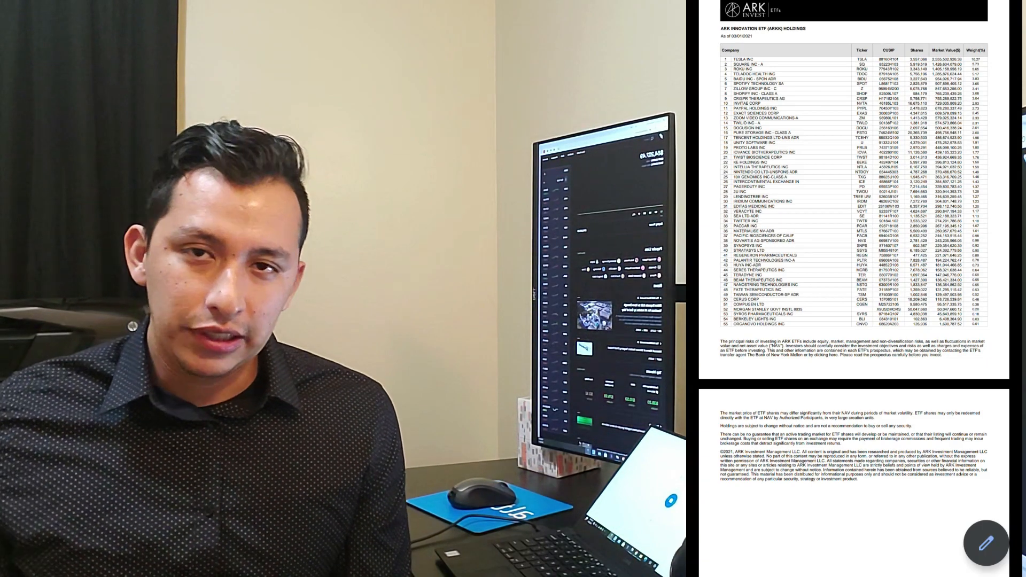